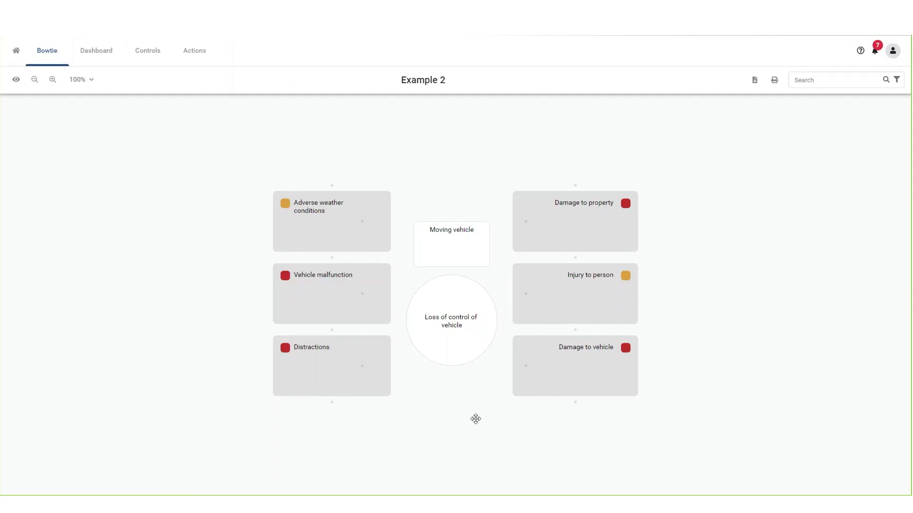
mouse_move(490, 367)
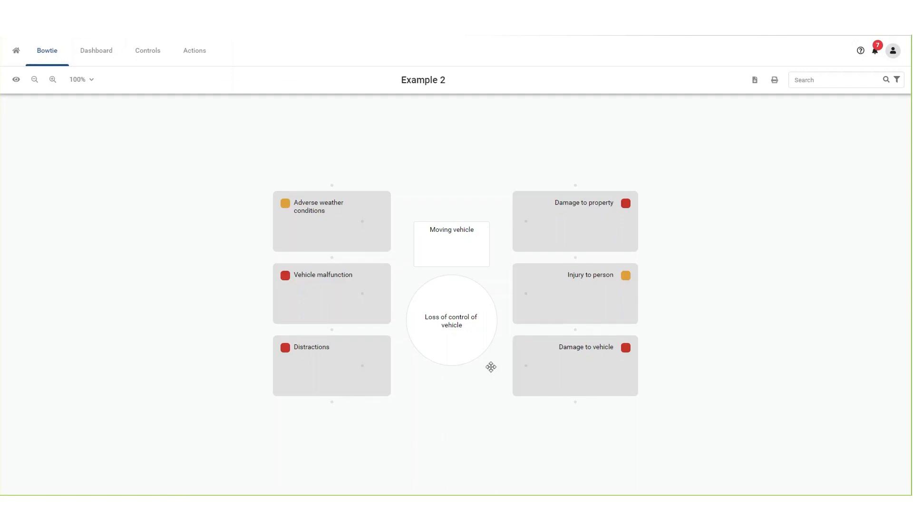
mouse_move(525, 293)
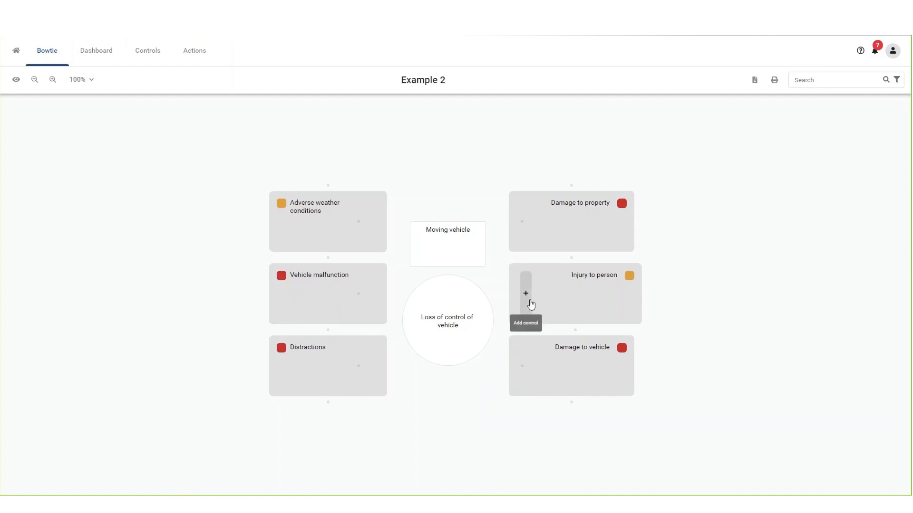
mouse_move(528, 307)
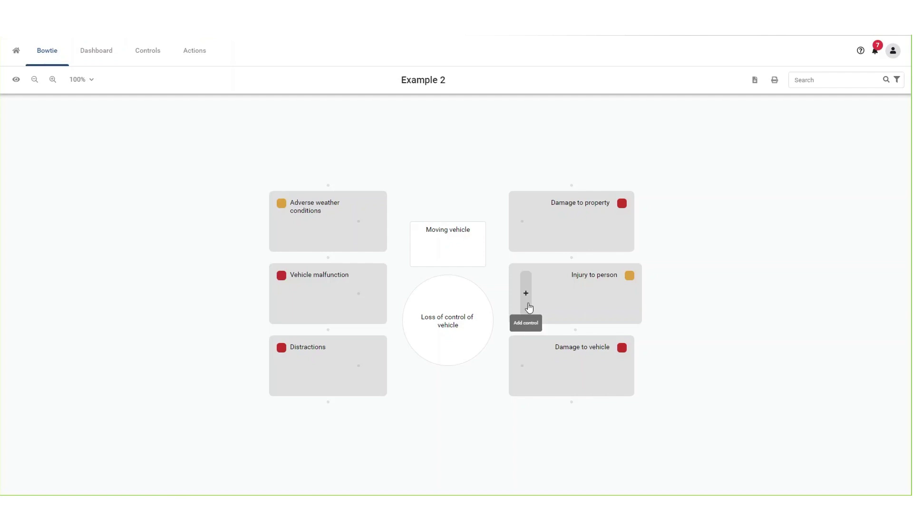
Add a control to 'Injury to person' and name it 'Emergency response'.
click(526, 293)
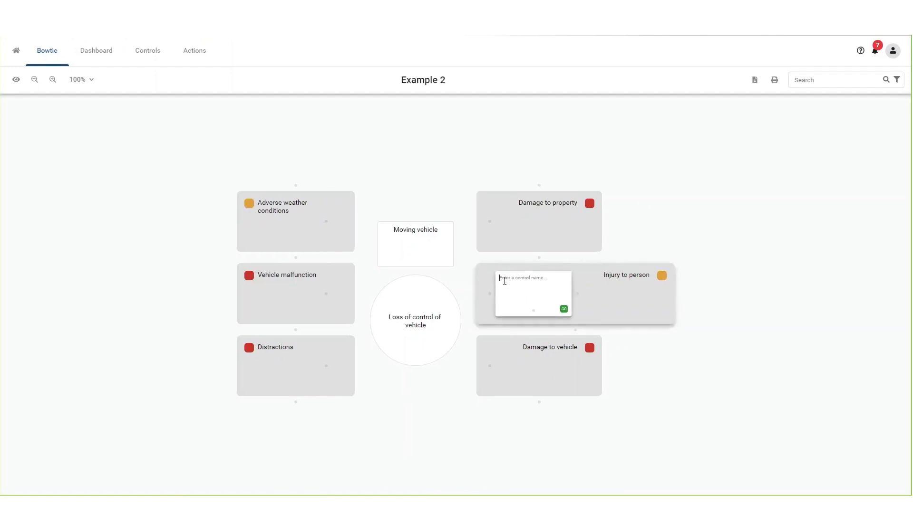
text(Emergency response)
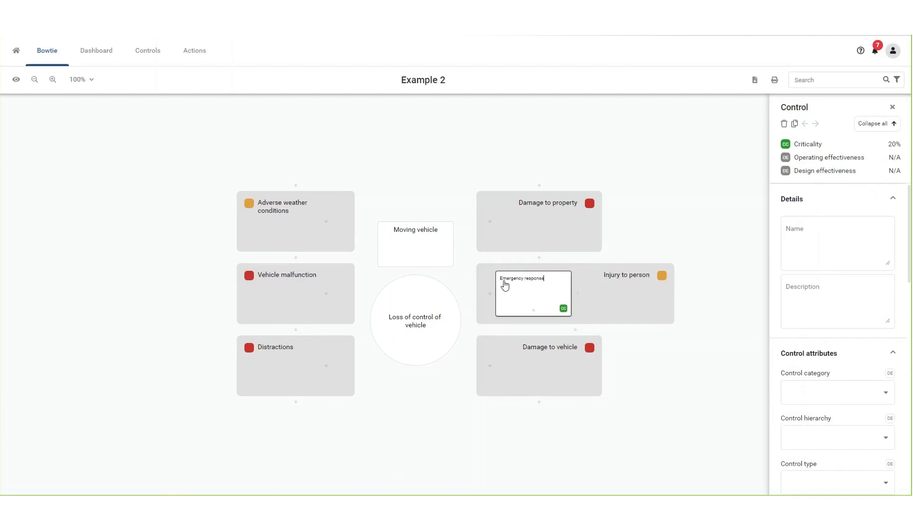
mouse_move(516, 296)
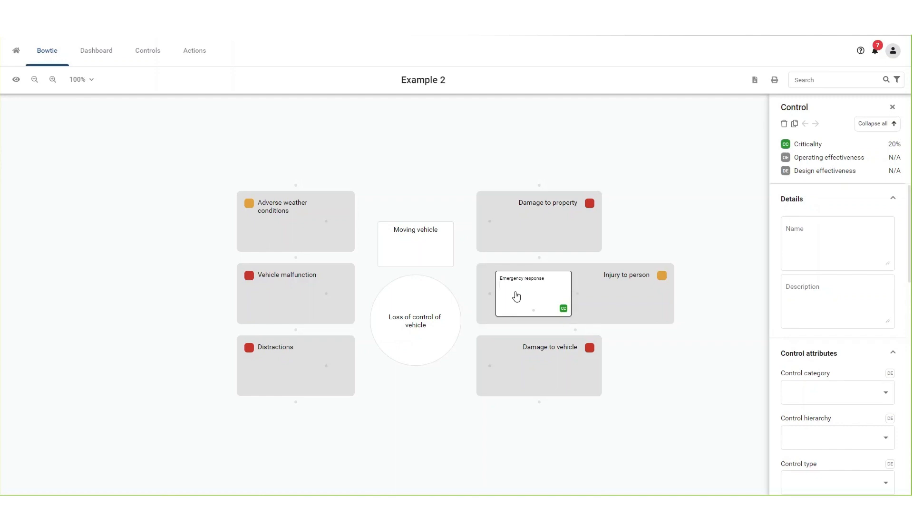
text(Emergency response)
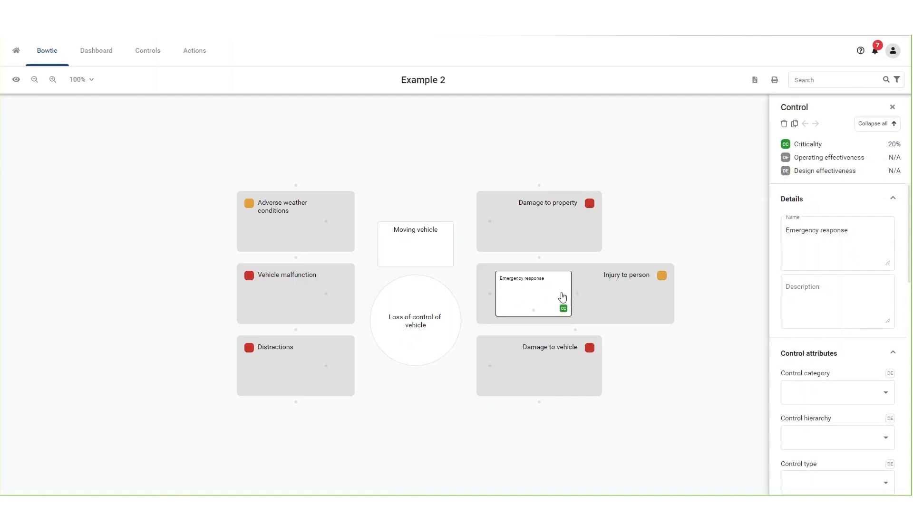
mouse_move(577, 300)
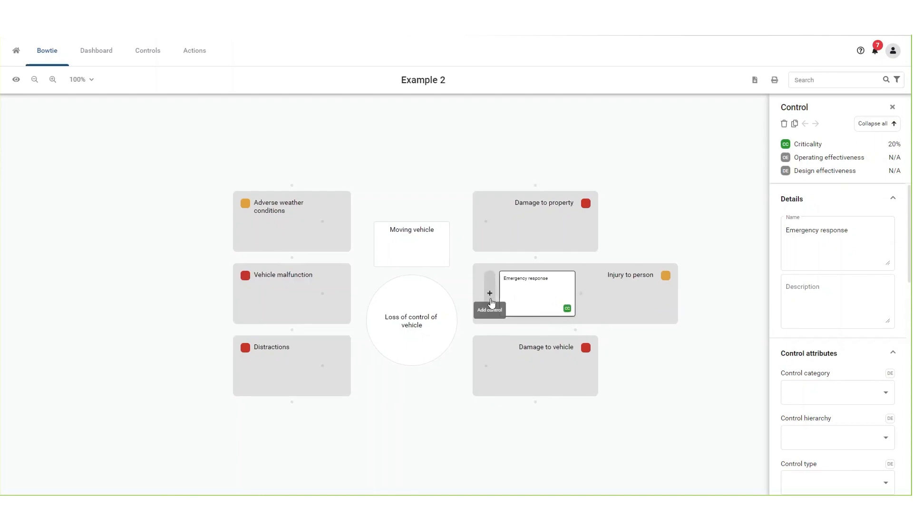
Add another control box on 'Injury to person' and name it 'Airbag'.
click(489, 293)
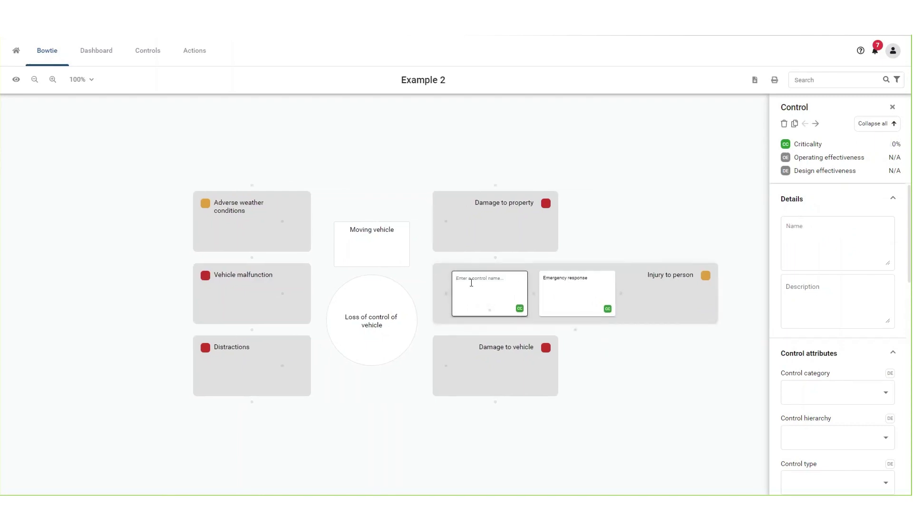
text(A)
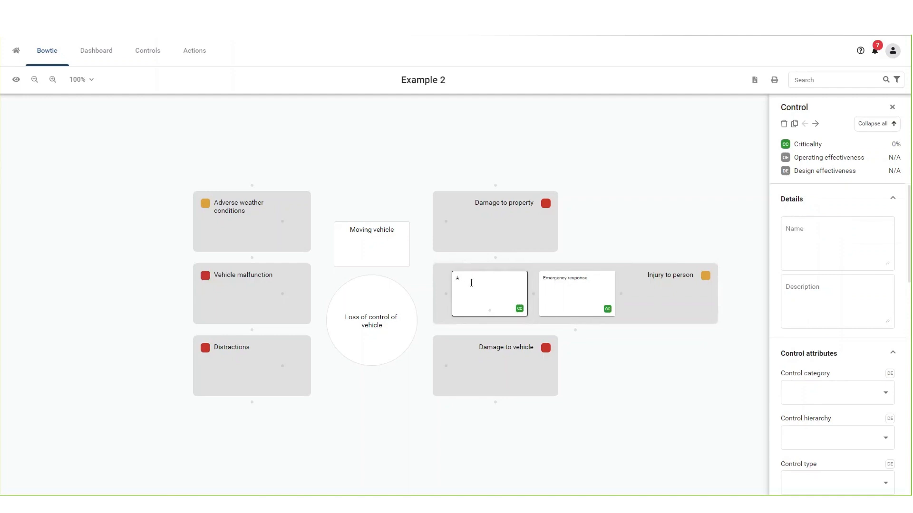
text(Airbag)
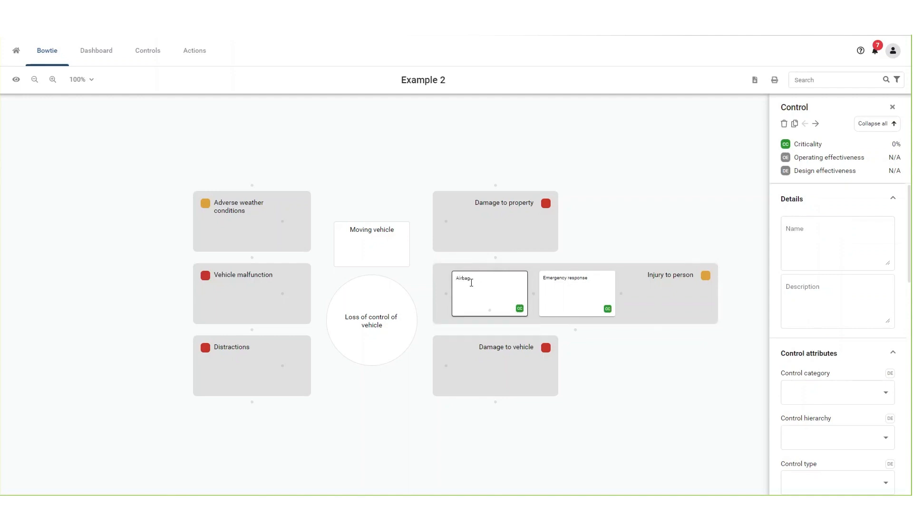